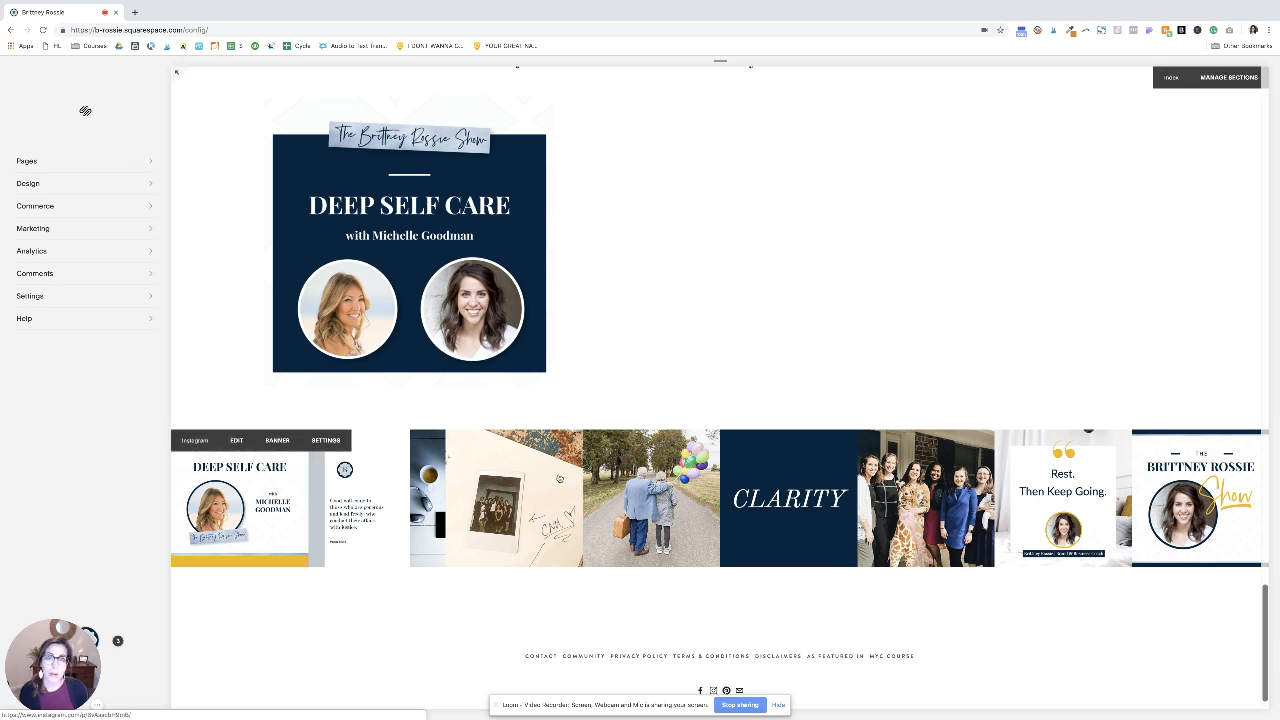
View the Pages list and read the Instagram page's URL slug in the Start Here index
click(28, 160)
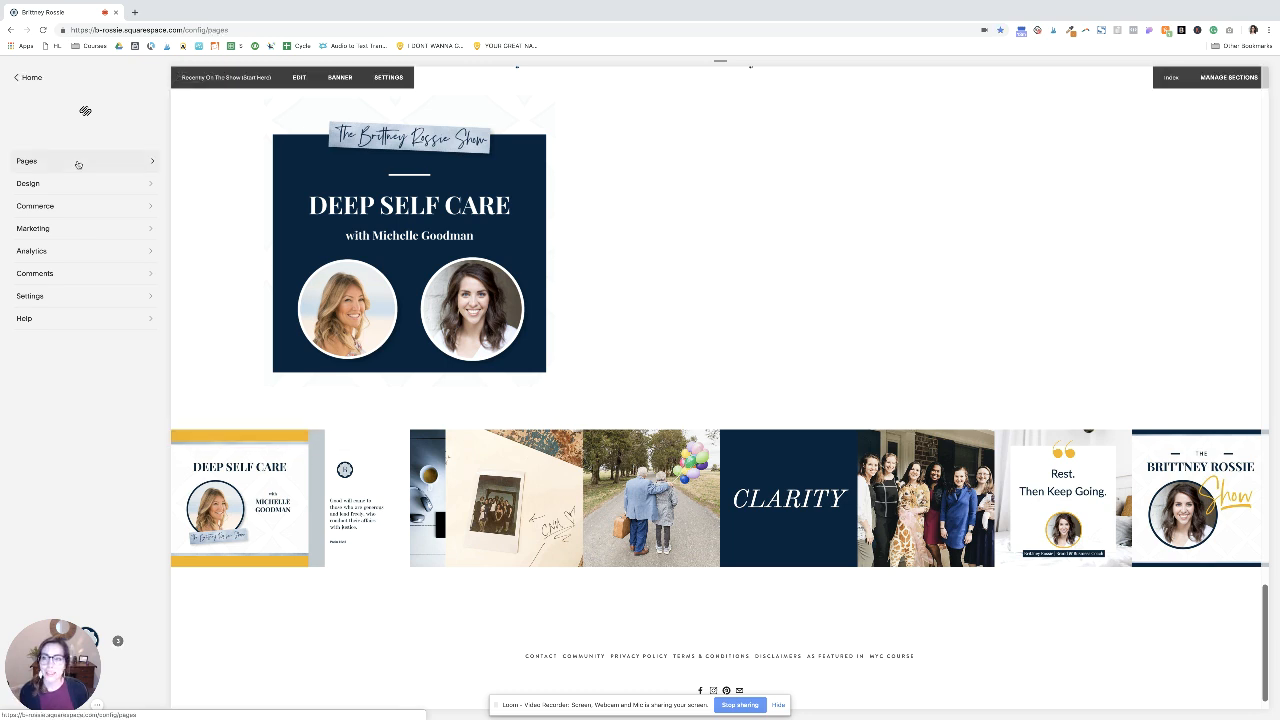
click(26, 160)
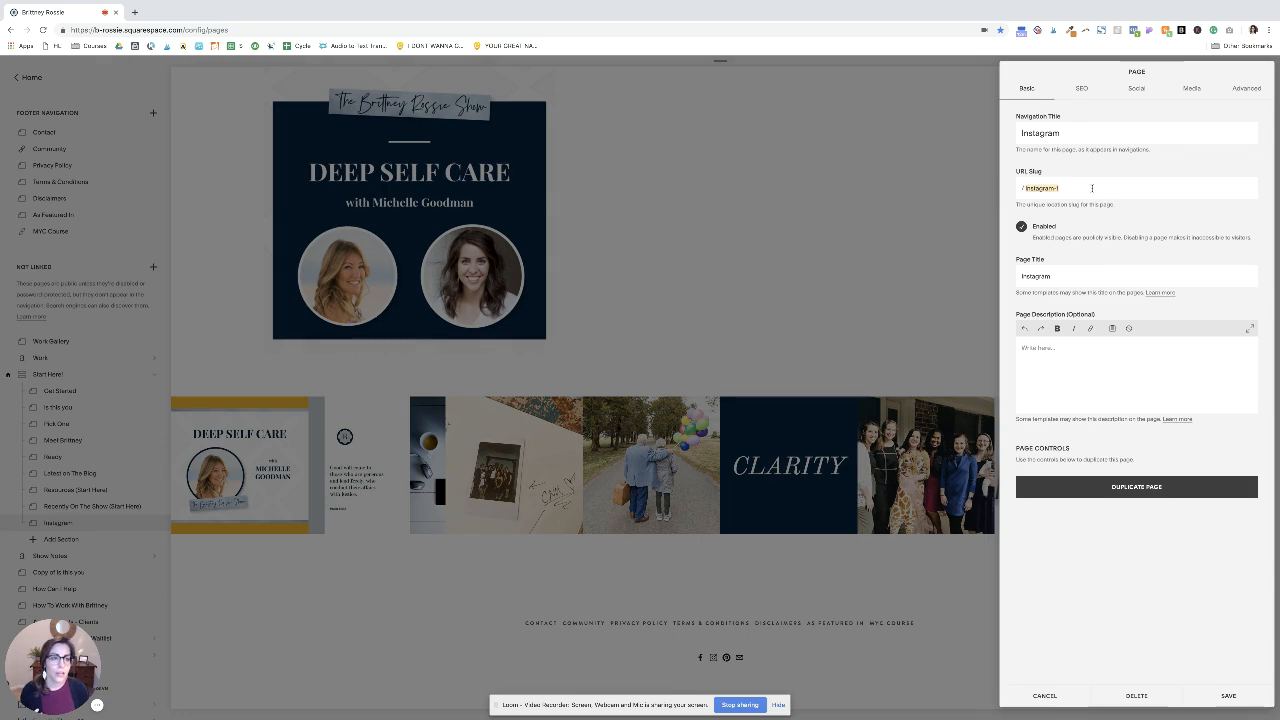
mouse_move(992, 190)
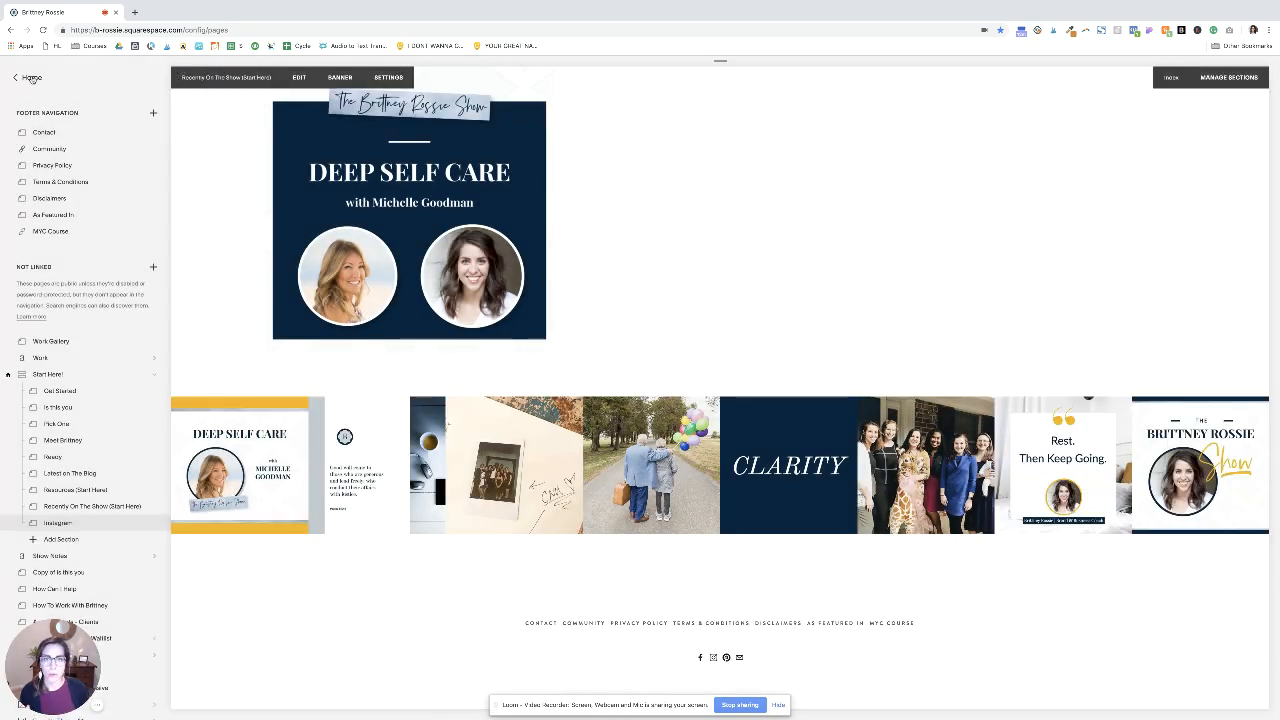
Return Home and bring up the site's Custom CSS editor under Design
click(16, 78)
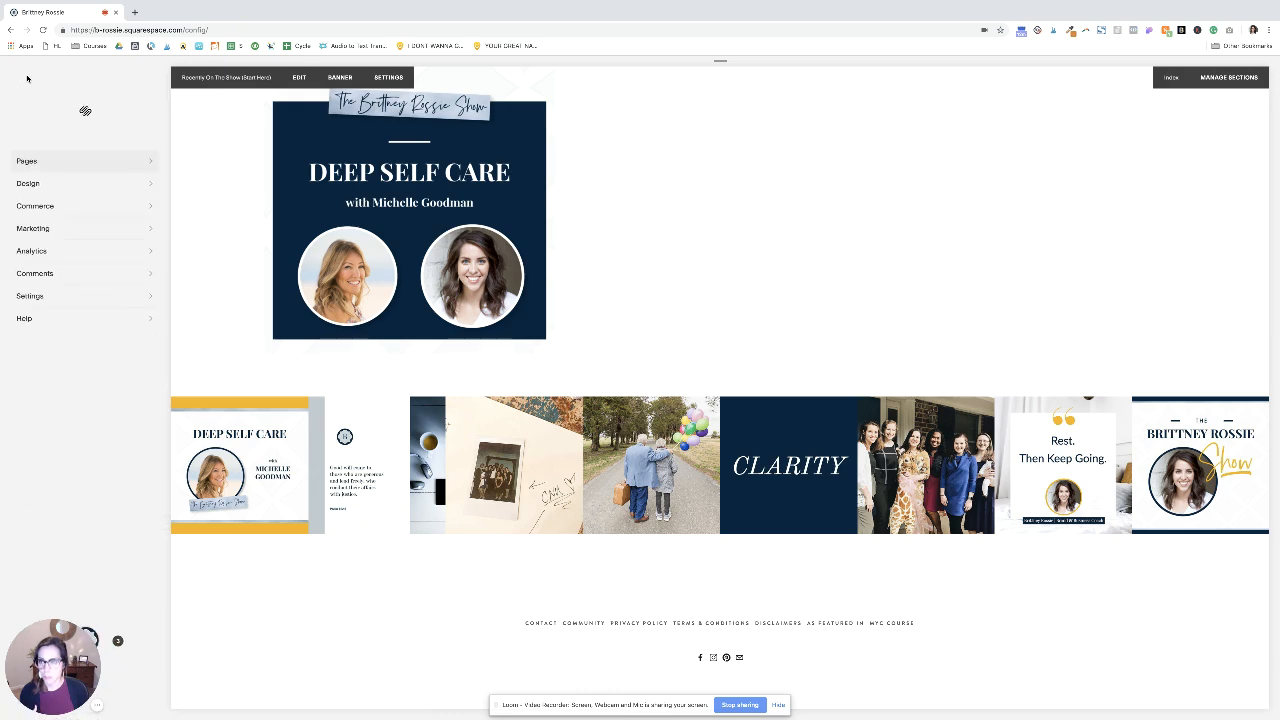
click(28, 184)
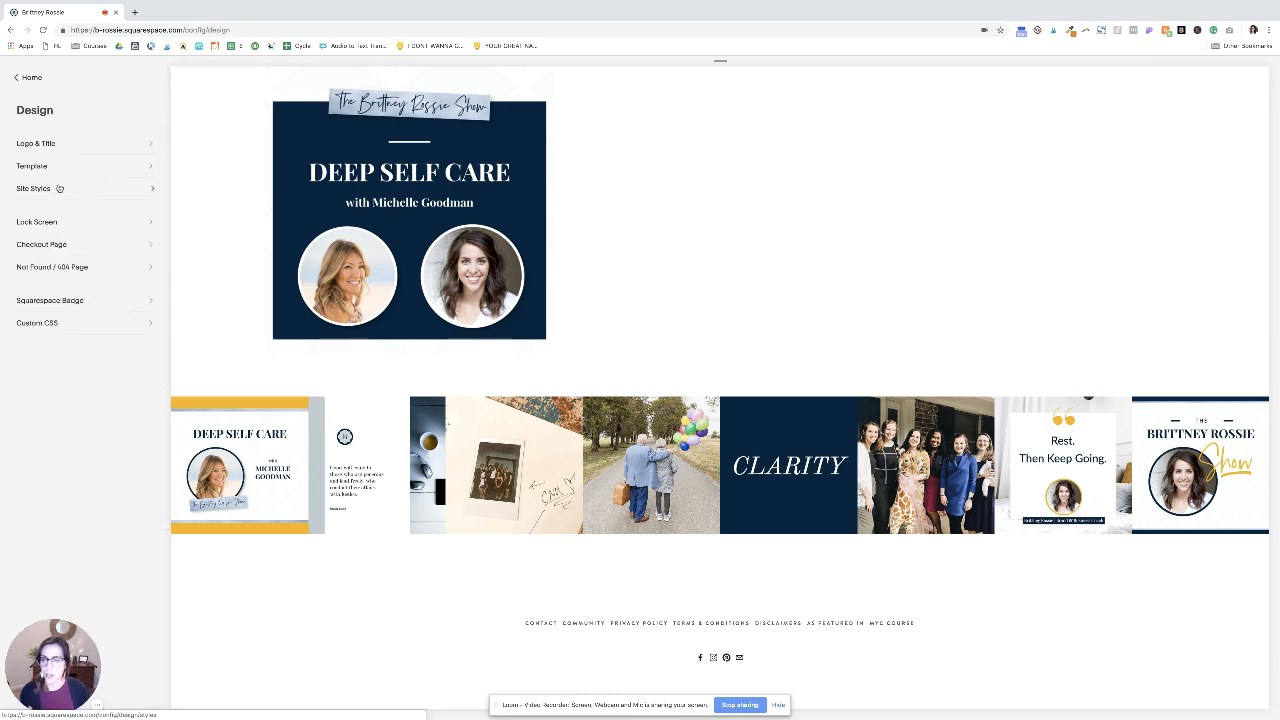
click(36, 322)
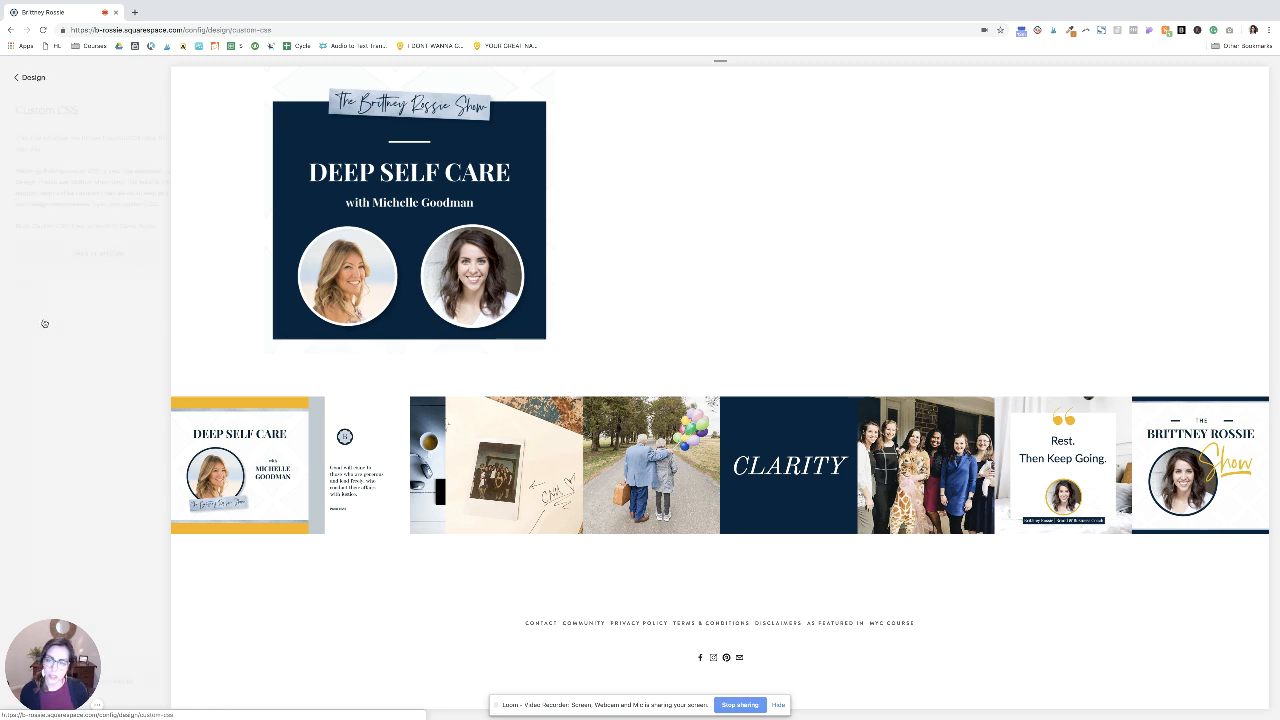